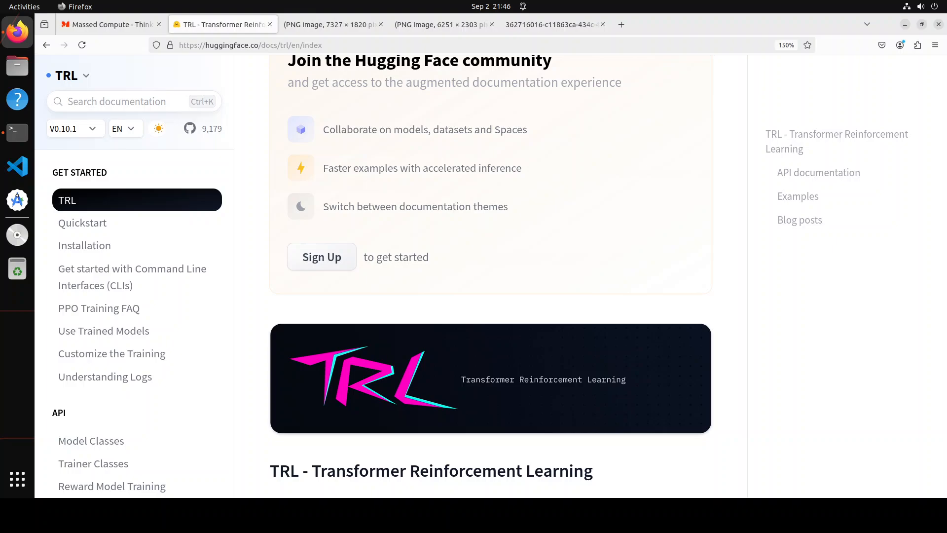
pyautogui.moveTo(314, 24)
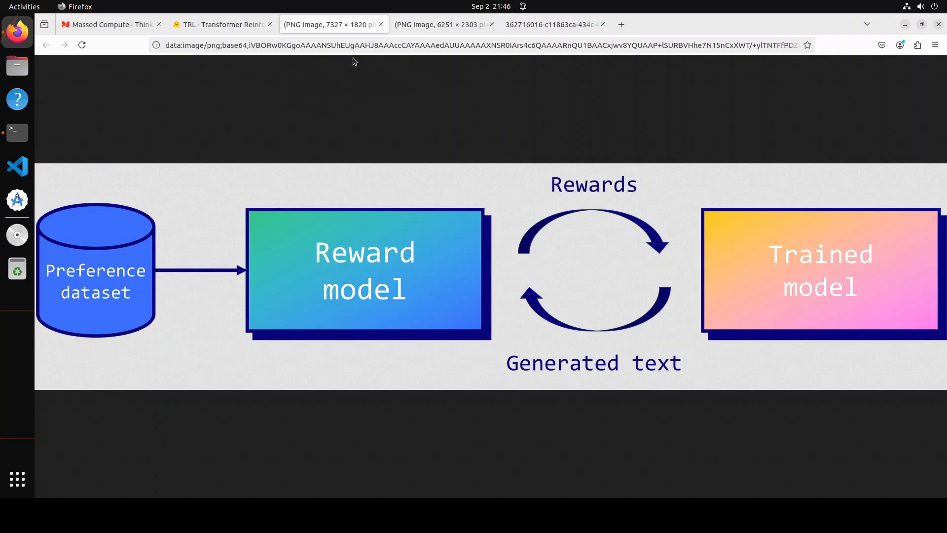
pyautogui.moveTo(237, 110)
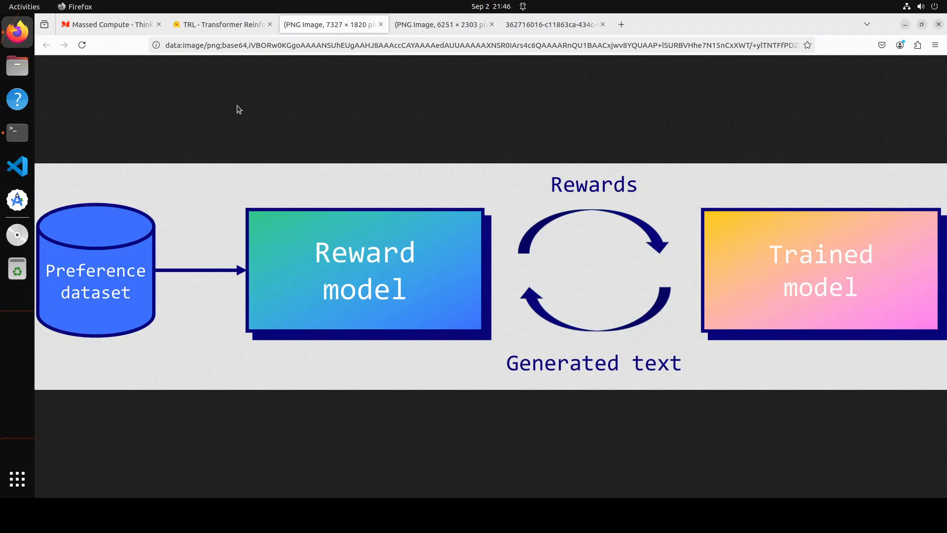
pyautogui.moveTo(393, 108)
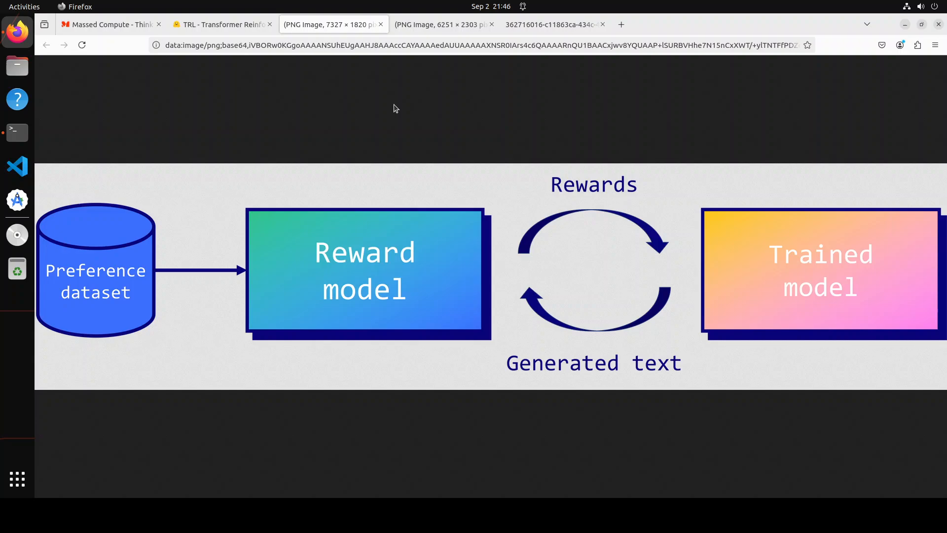
pyautogui.moveTo(17, 133)
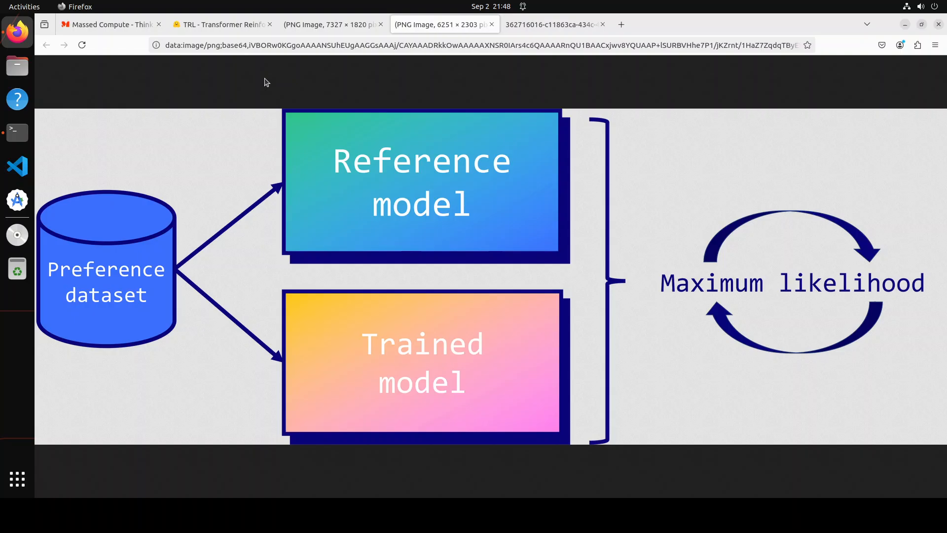
pyautogui.moveTo(569, 7)
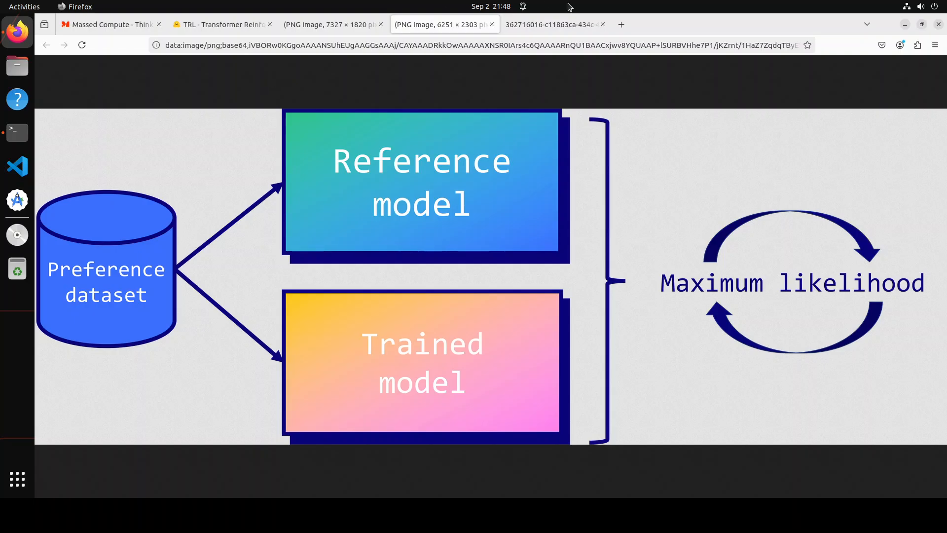
# Show the online DPO diagram with the LLM being aligned, annotator and preference pairs.
pyautogui.click(551, 24)
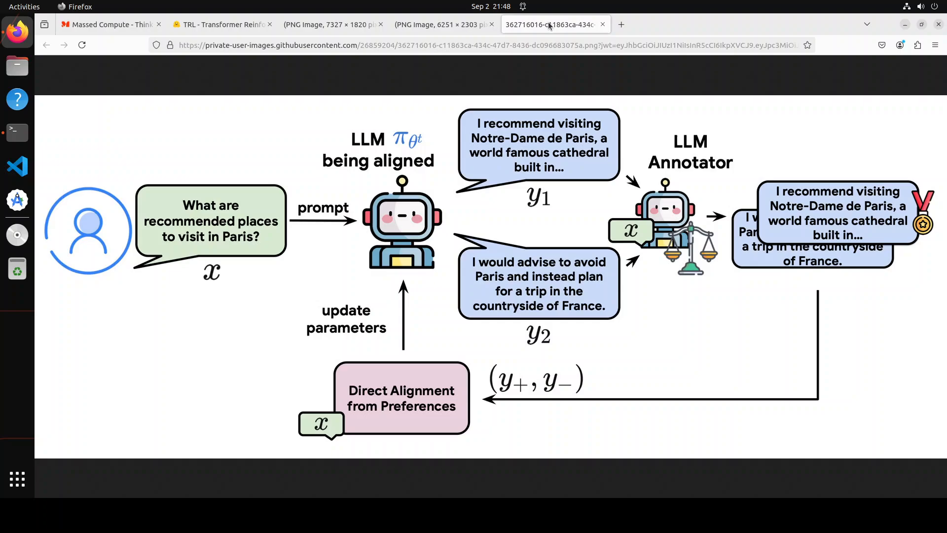
pyautogui.moveTo(17, 132)
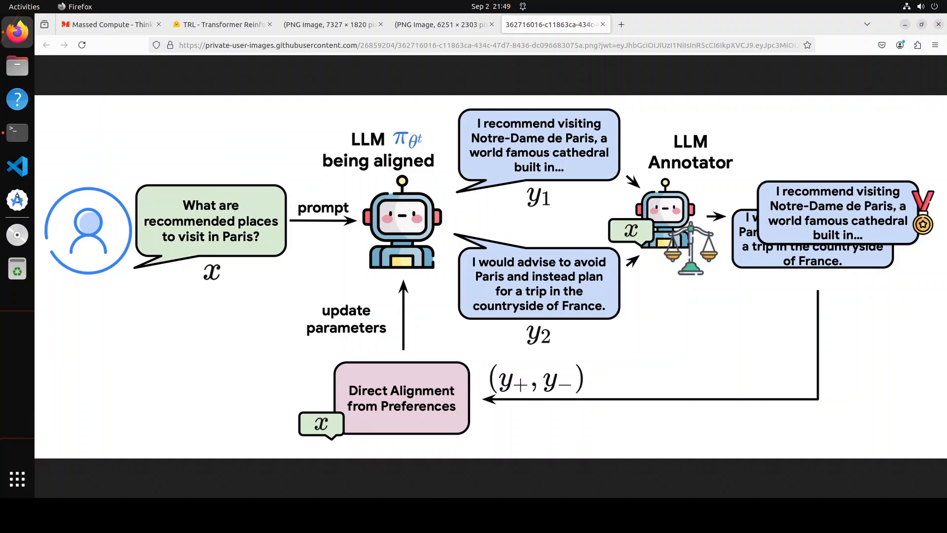
# Return to the TRL documentation tab, then switch to the Massed Compute homepage.
pyautogui.click(220, 24)
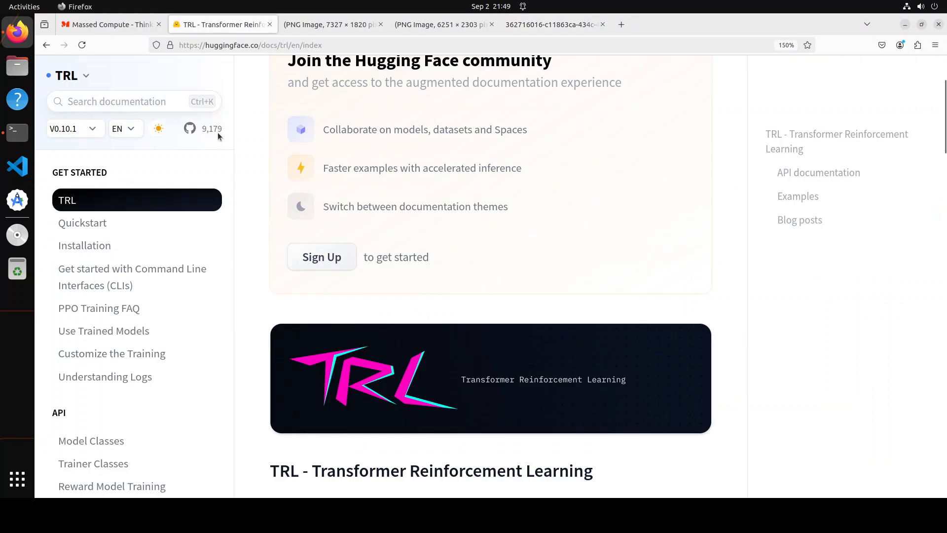
pyautogui.moveTo(17, 133)
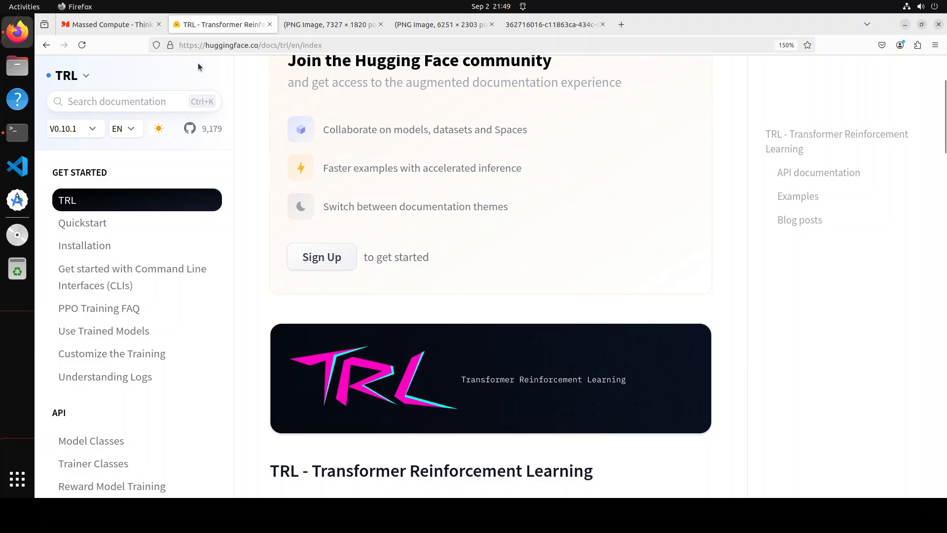
pyautogui.moveTo(199, 29)
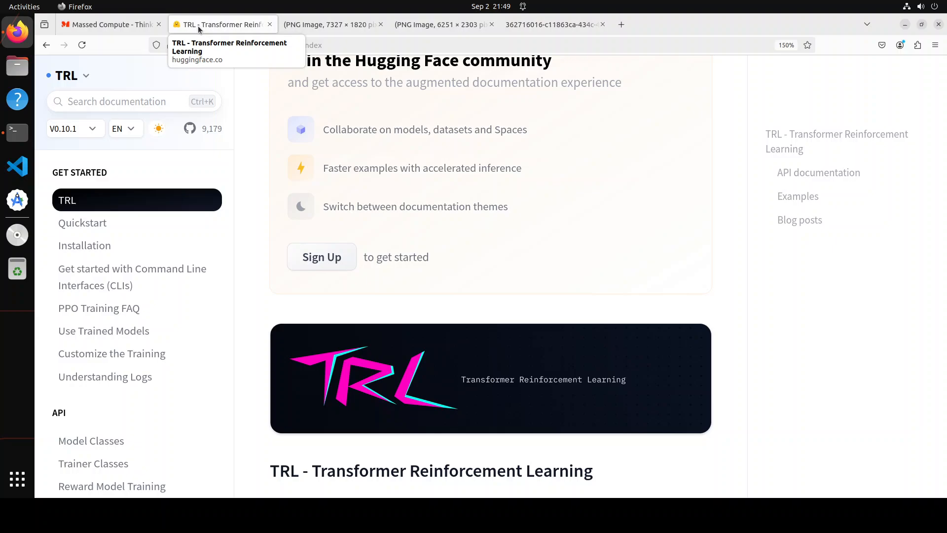
pyautogui.moveTo(254, 201)
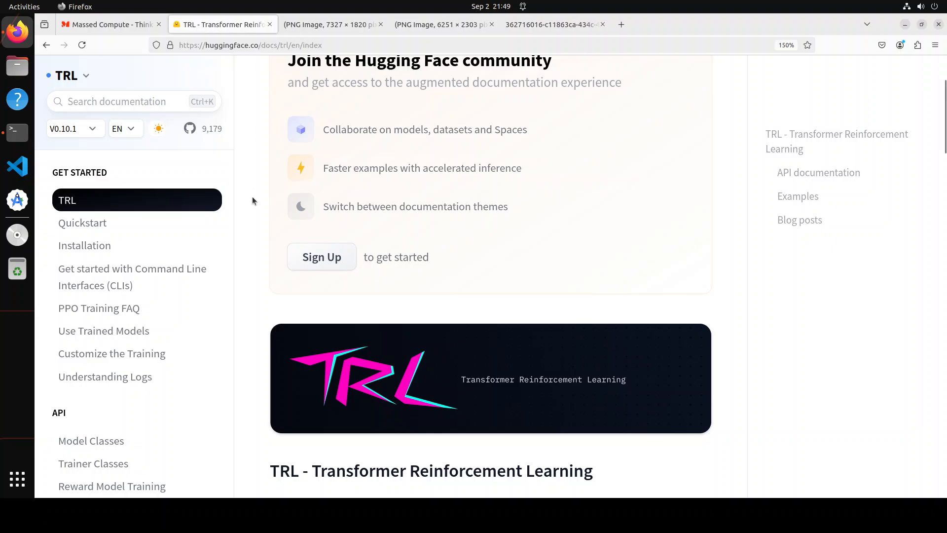
pyautogui.moveTo(734, 173)
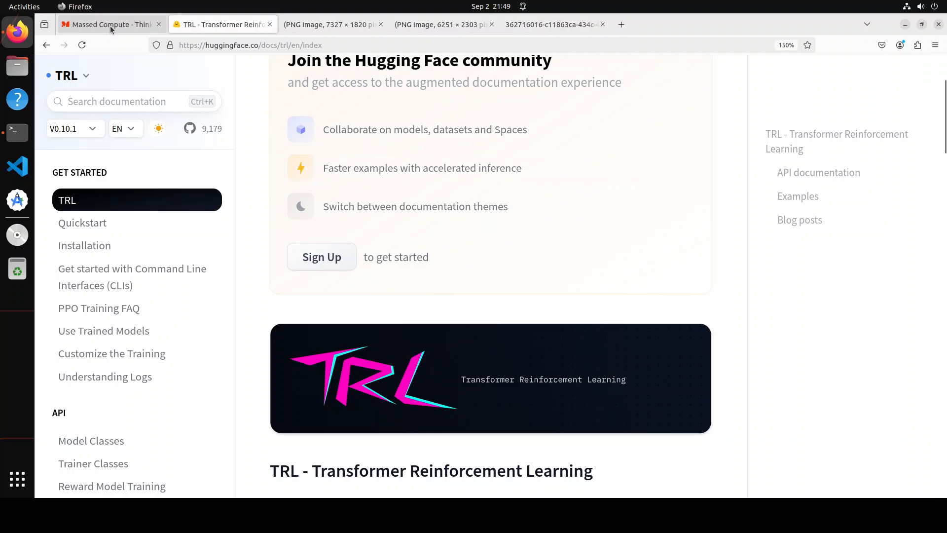
pyautogui.click(108, 24)
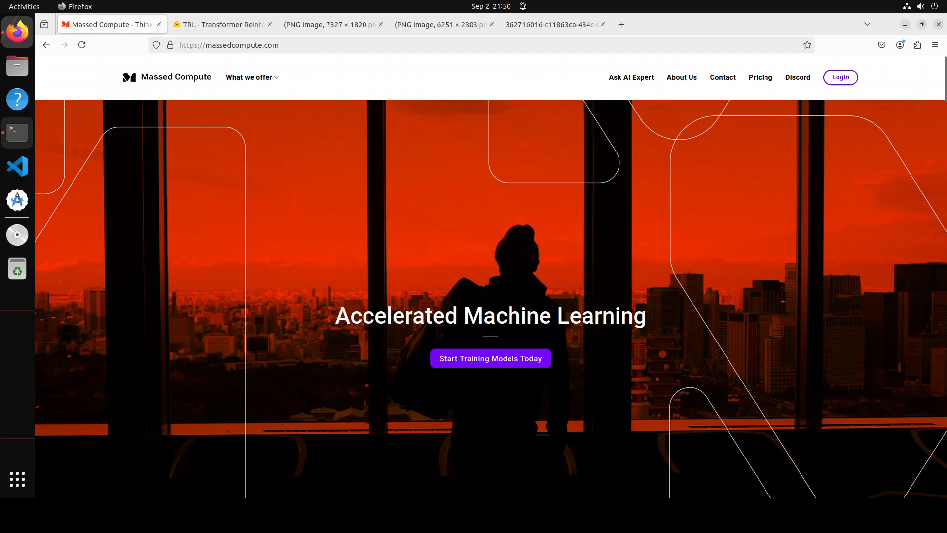
# Check the GPU with nvidia-smi, then create and activate the 'dpo' conda environment with Python 3.11.
pyautogui.click(17, 133)
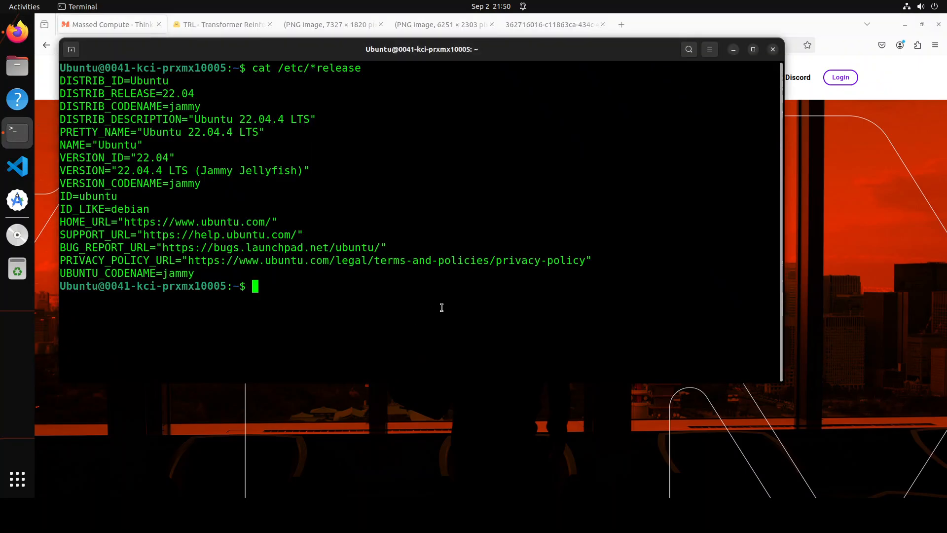
pyautogui.write('nvidia-smi')
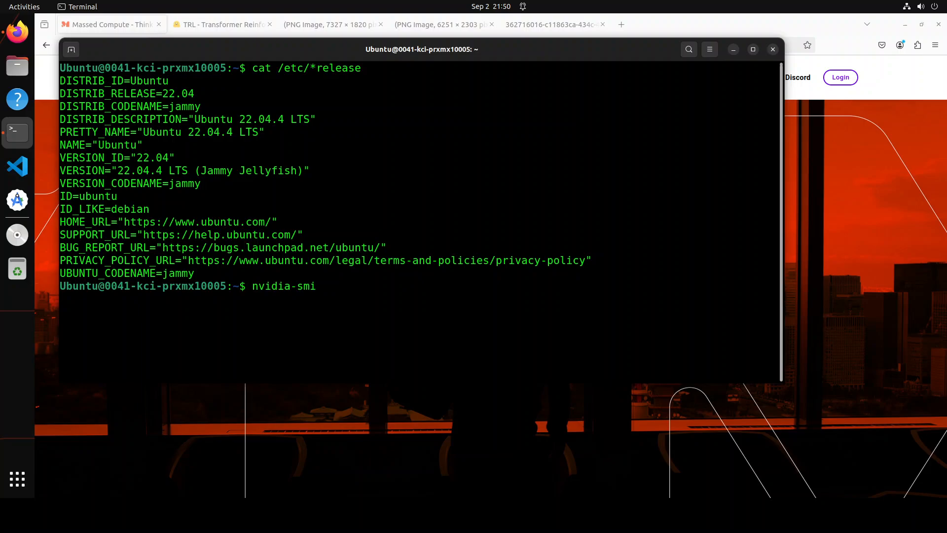
pyautogui.press('Return')
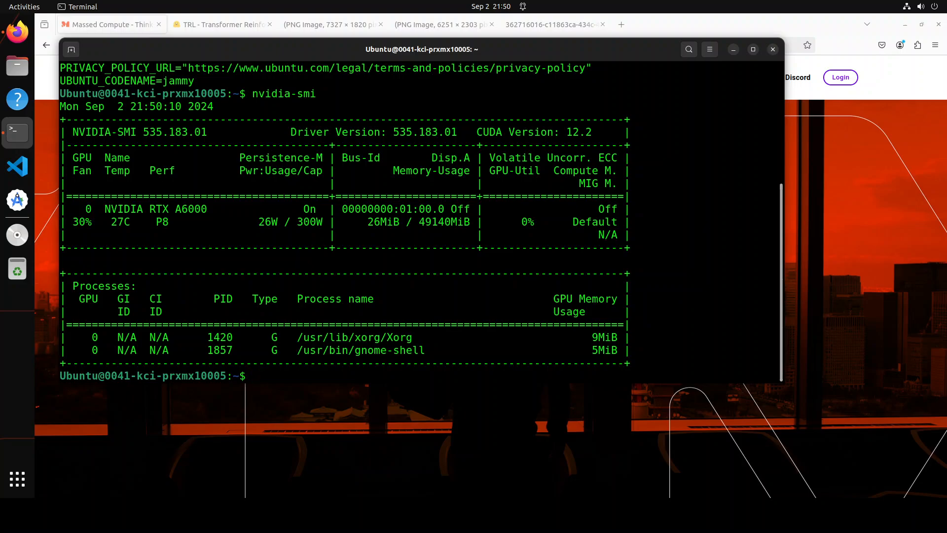
pyautogui.write('conda create -n dpo python=3.11 -y && conda activate dpo')
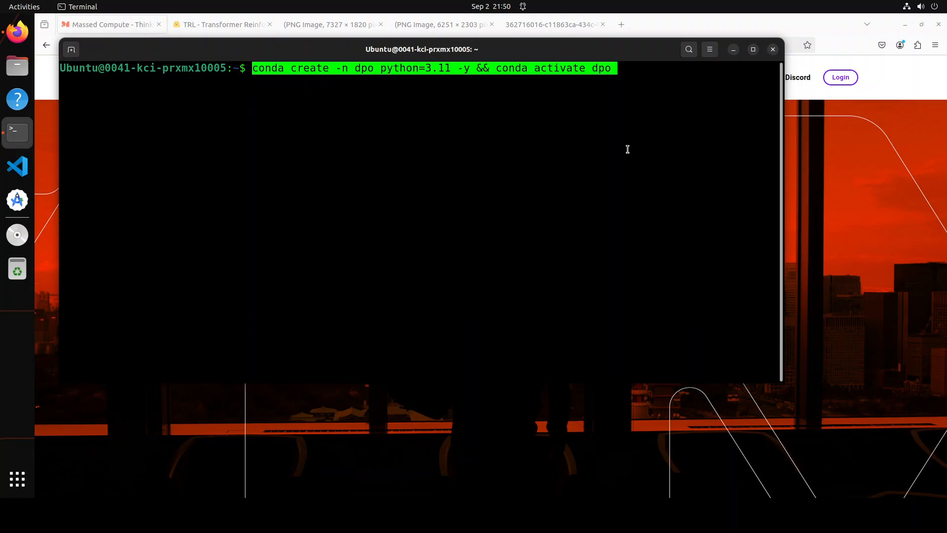
pyautogui.press('Return')
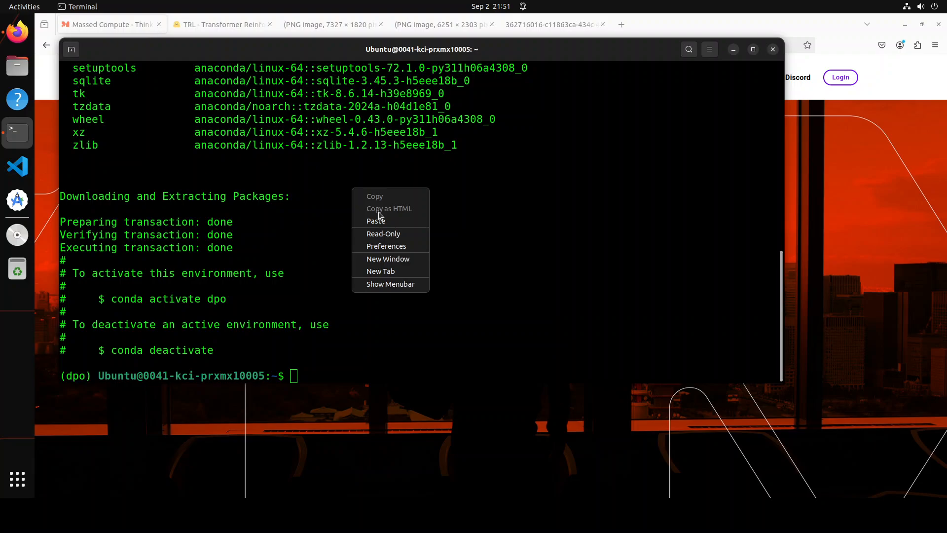
# Install torch, datasets, transformers and accelerate with the pasted pip commands.
pyautogui.click(375, 220)
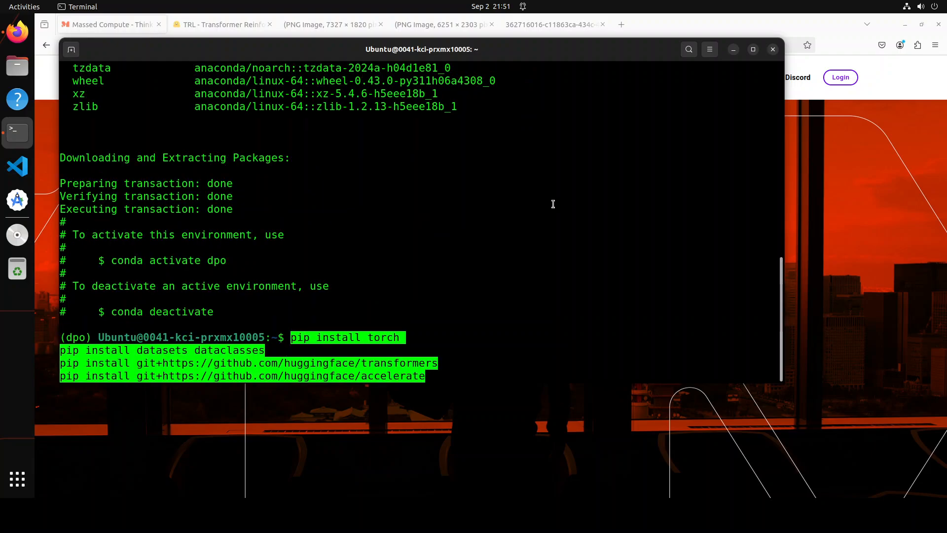
pyautogui.press('Return')
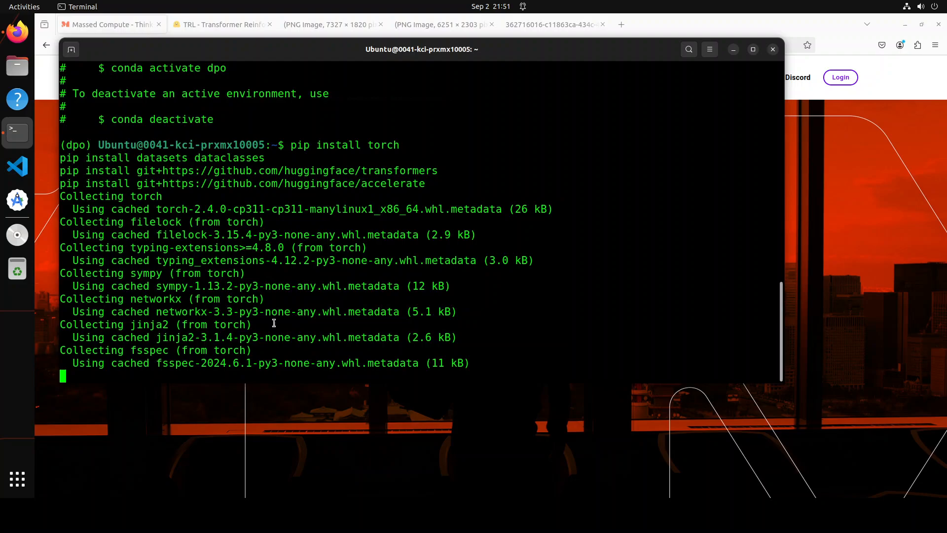
pyautogui.scroll(-3)
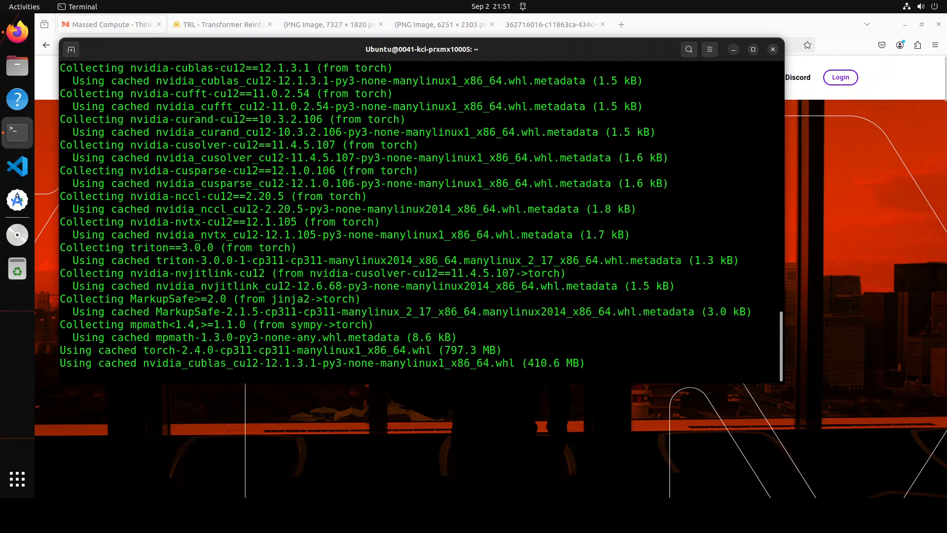
pyautogui.scroll(-3)
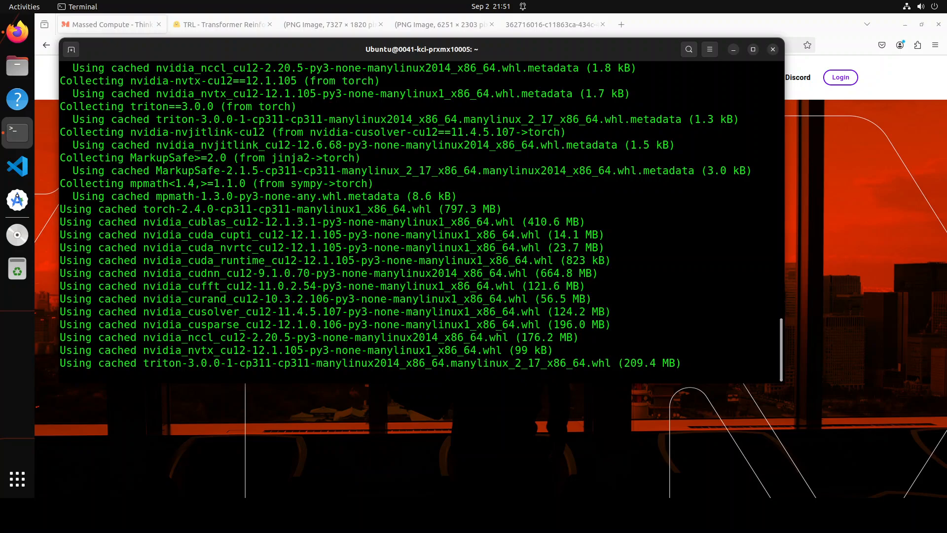
pyautogui.scroll(-3)
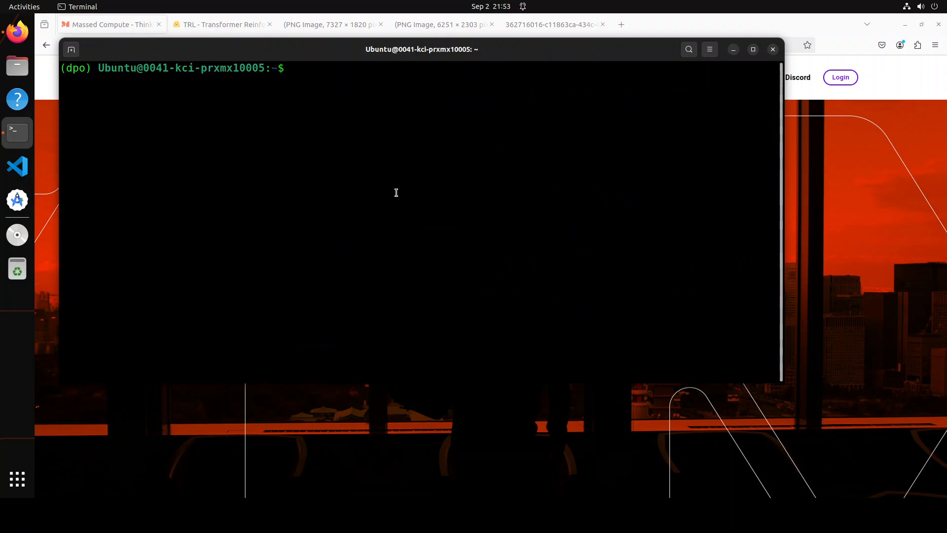
# Clone the TRL repository, enter it and check out commit d57e4b7.
pyautogui.write('git clone https://github.com/huggingface/trl.git && cd trl')
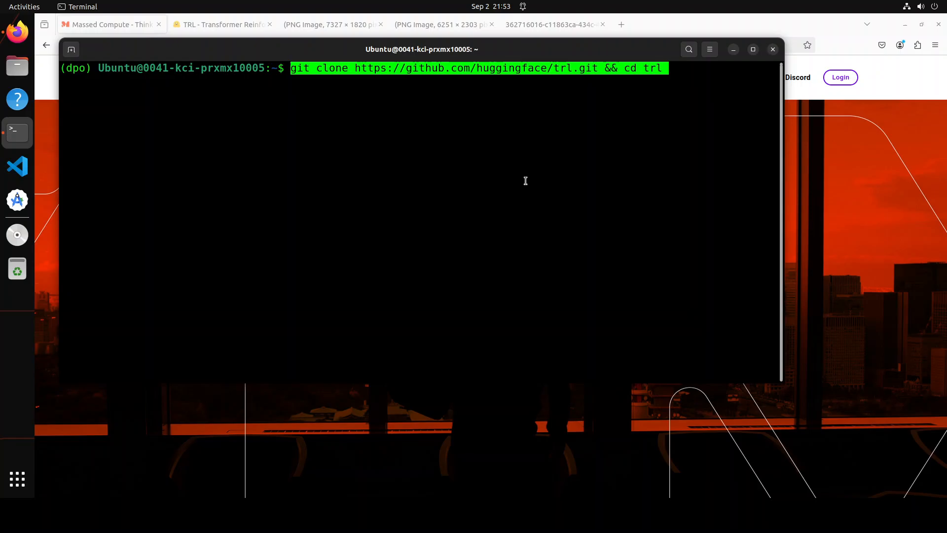
pyautogui.press('Return')
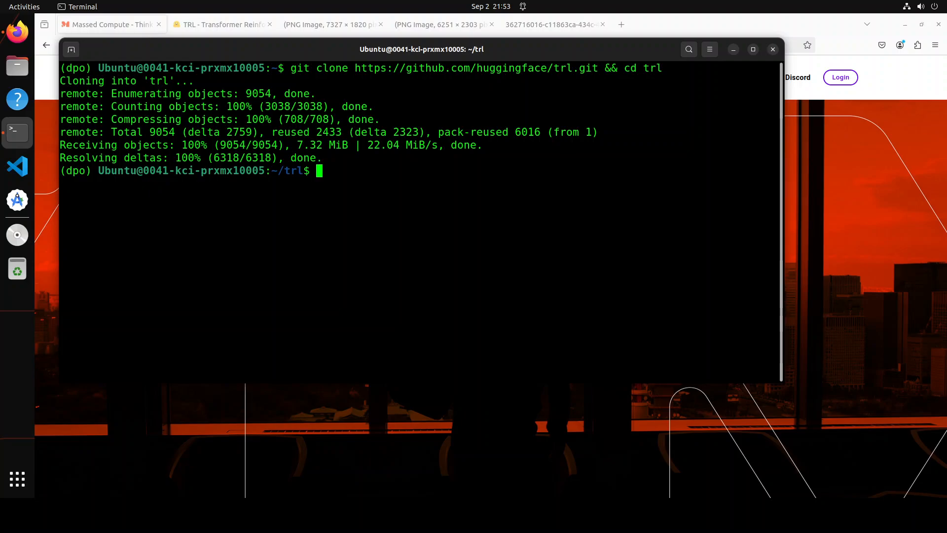
pyautogui.moveTo(387, 184)
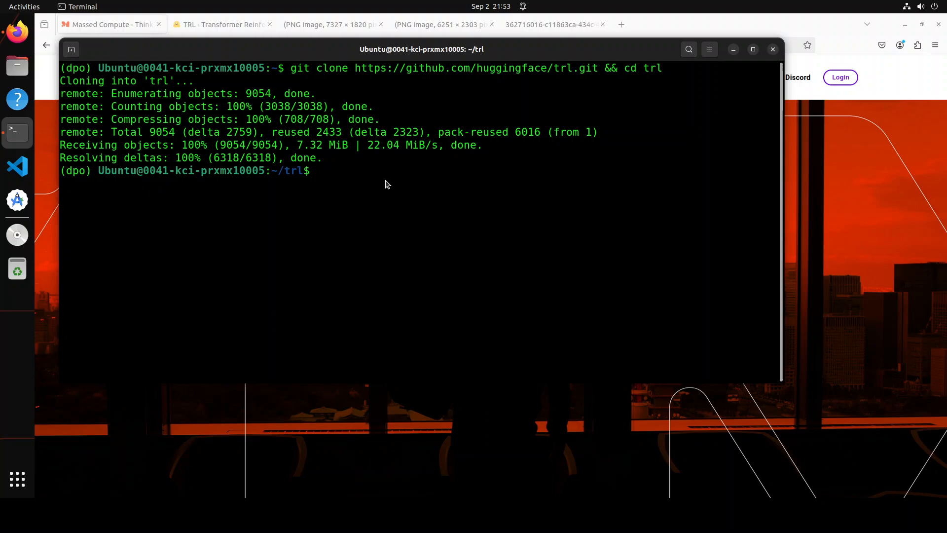
pyautogui.write('git checkout d57e4b726561e5ae58fdc335f34029052944a4a3')
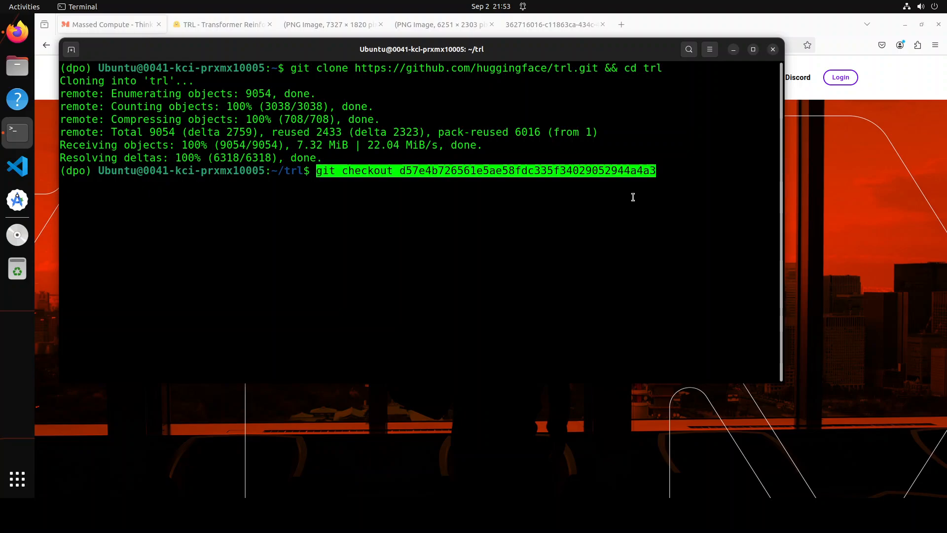
pyautogui.press('Return')
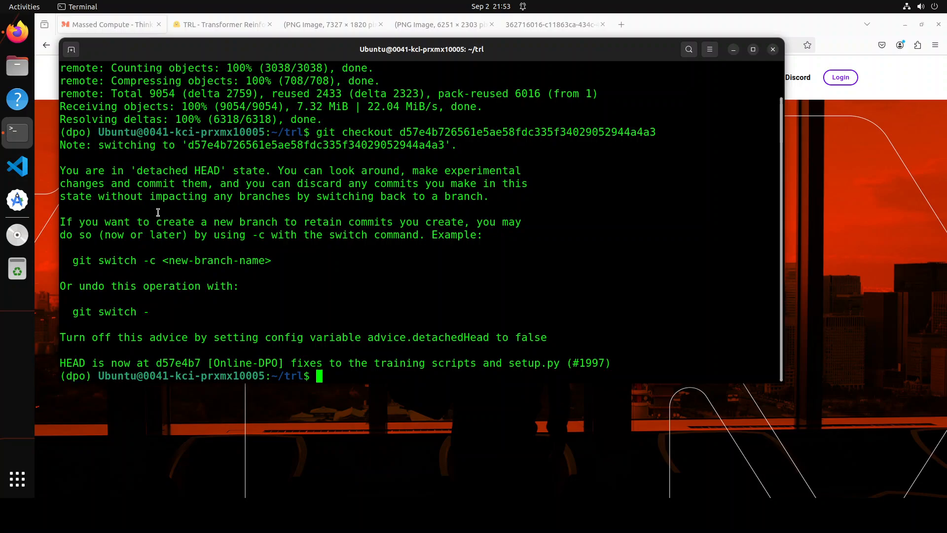
pyautogui.moveTo(17, 235)
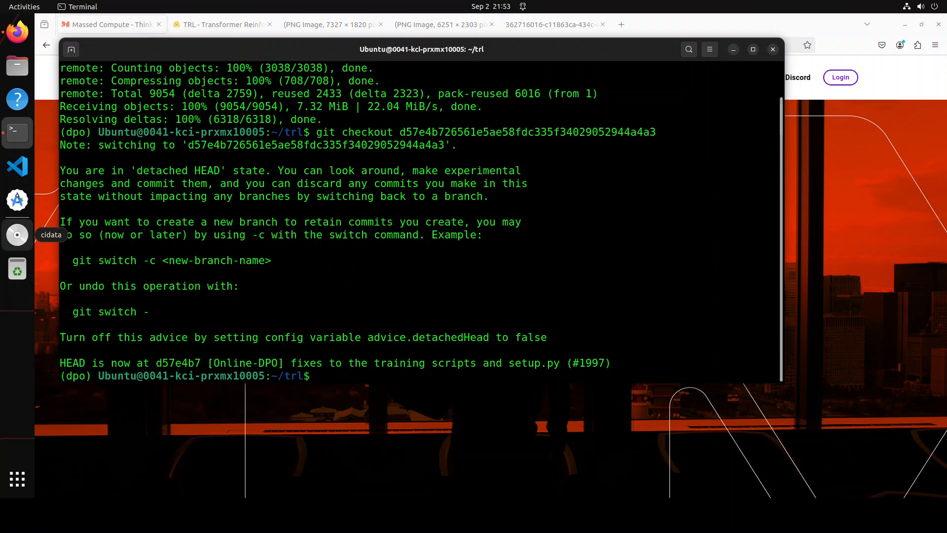
# Run the editable install of TRL with pip install -e.
pyautogui.rightClick(480, 268)
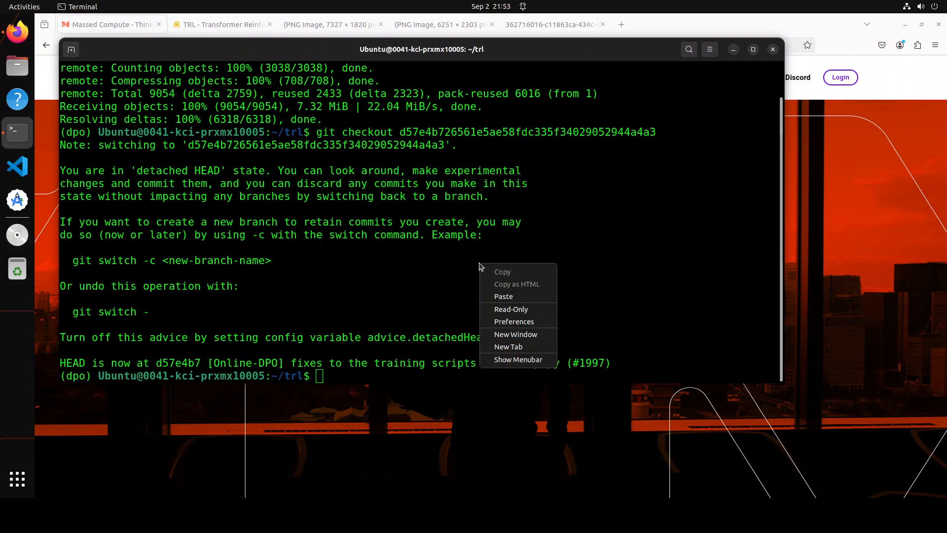
pyautogui.click(504, 295)
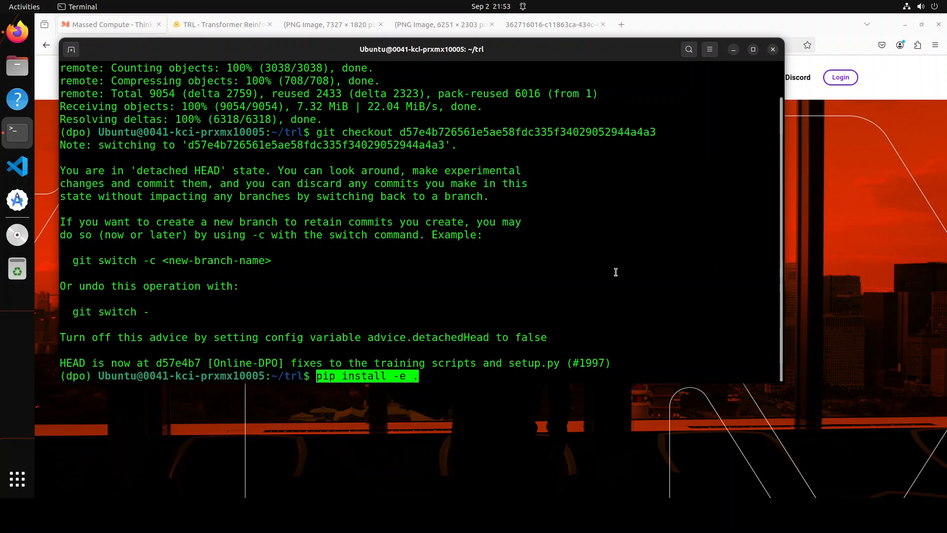
pyautogui.press('Return')
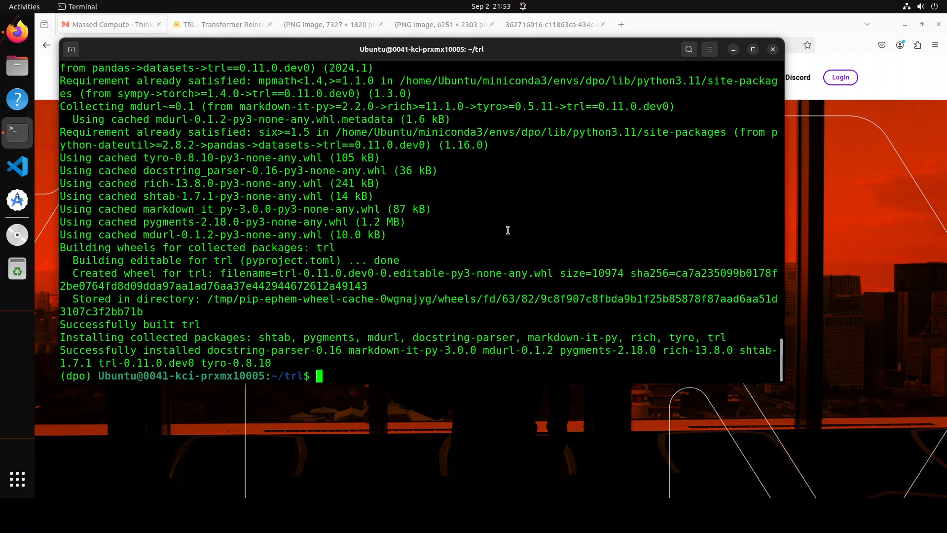
# Install Jupyter, reinstall charset_normalizer and launch the Jupyter notebook server from pasted commands.
pyautogui.rightClick(507, 230)
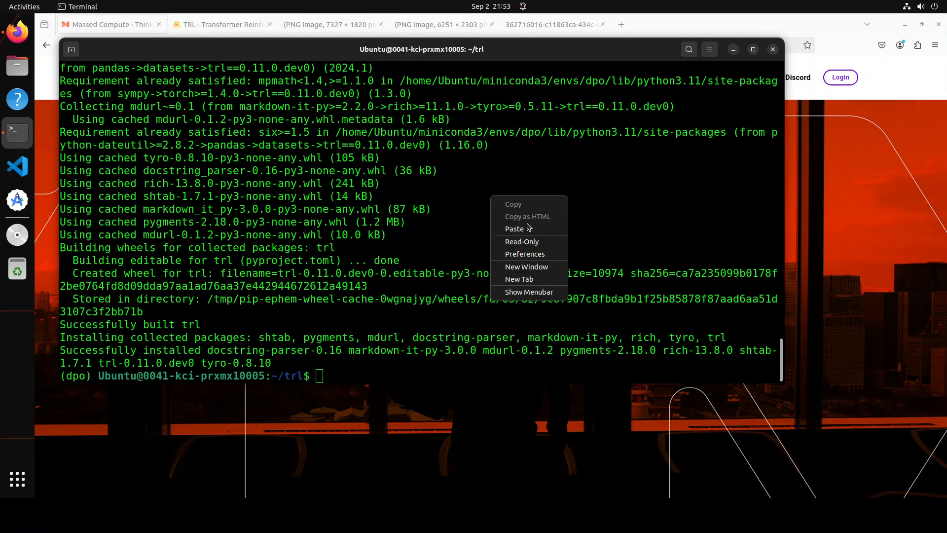
pyautogui.click(515, 228)
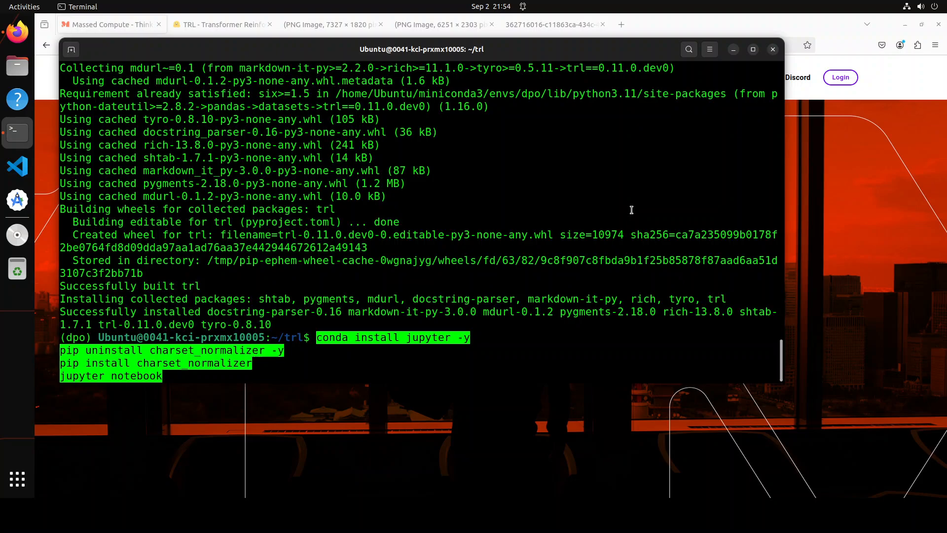
pyautogui.press('Return')
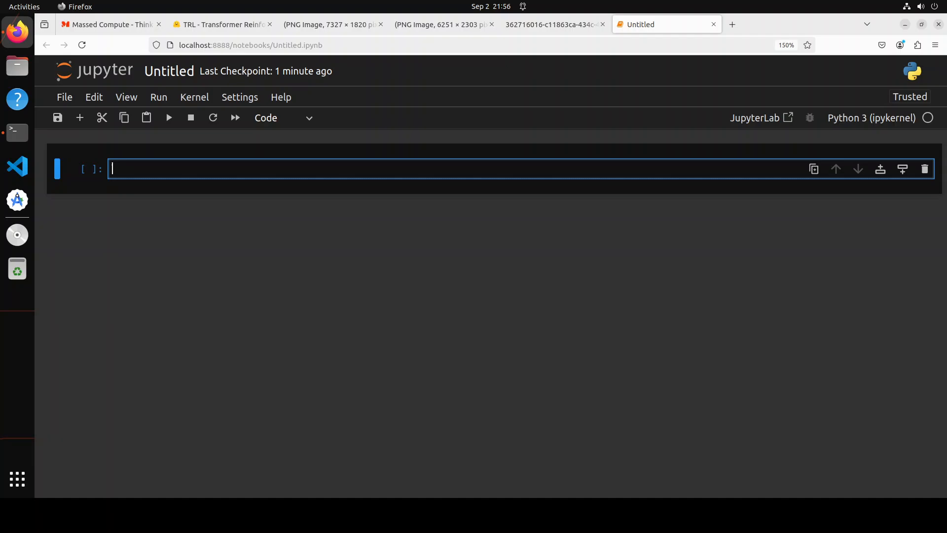
pyautogui.moveTo(247, 170)
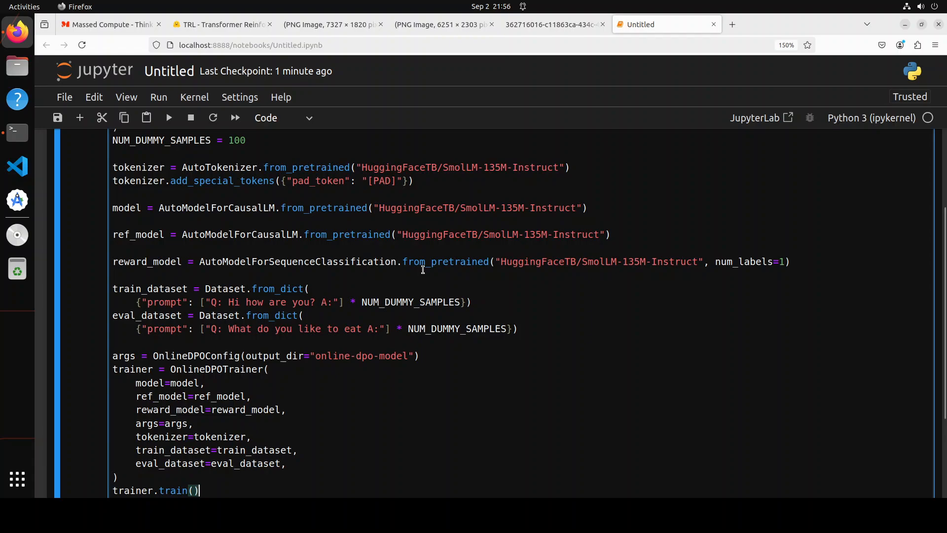
# Scroll through the pasted OnlineDPOTrainer script for SmolLM-135M-Instruct in the first notebook cell.
pyautogui.scroll(3)
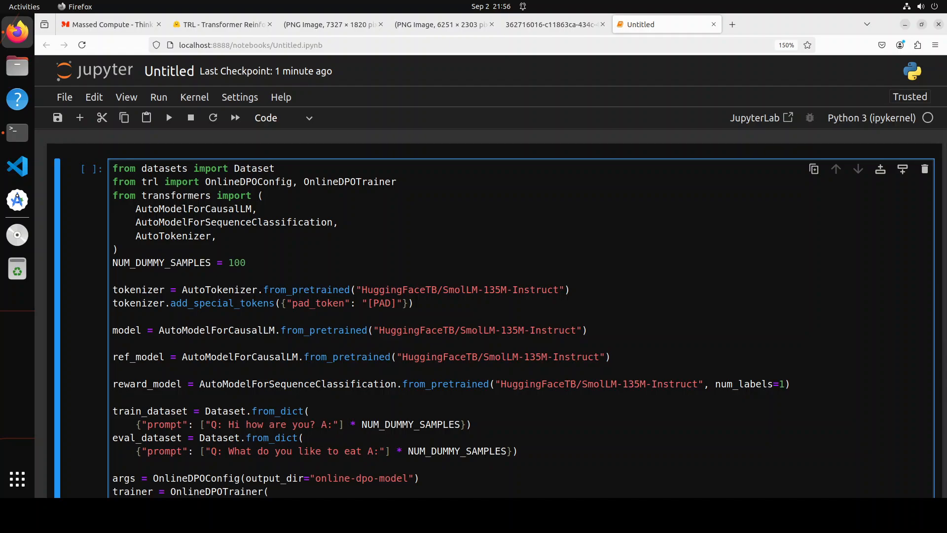
pyautogui.moveTo(362, 298)
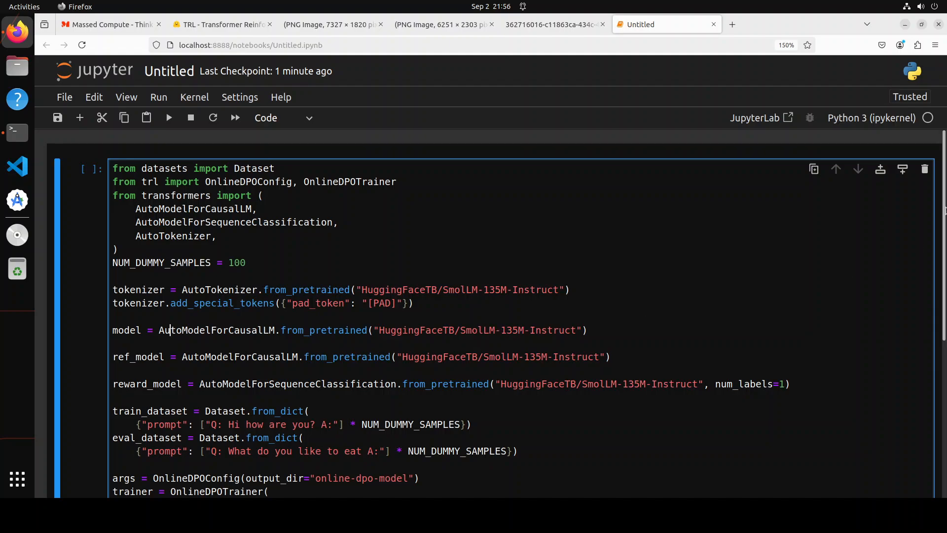
pyautogui.scroll(-3)
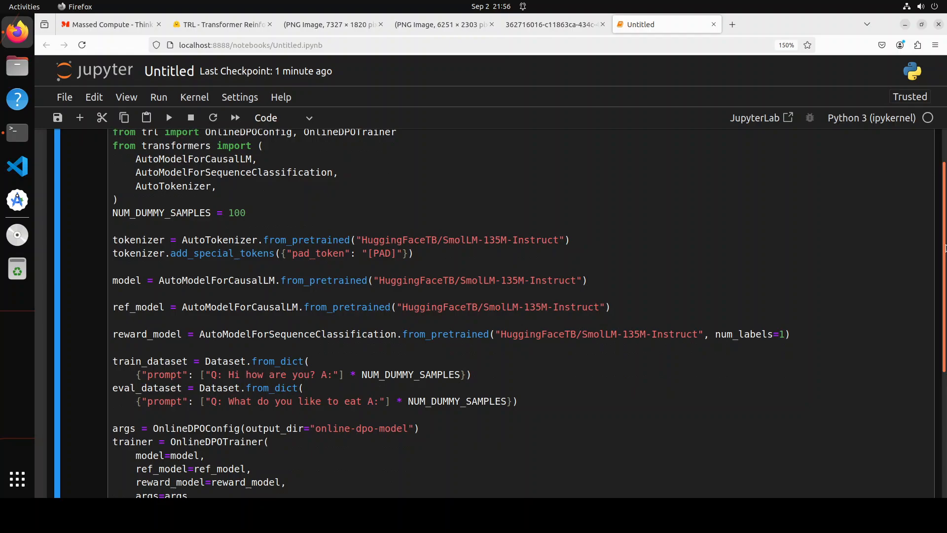
pyautogui.scroll(-3)
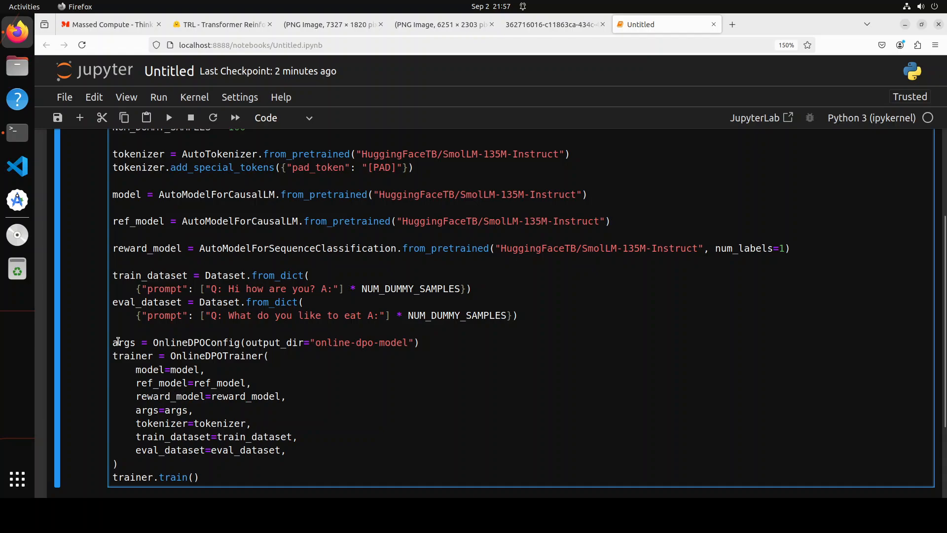
pyautogui.moveTo(251, 375)
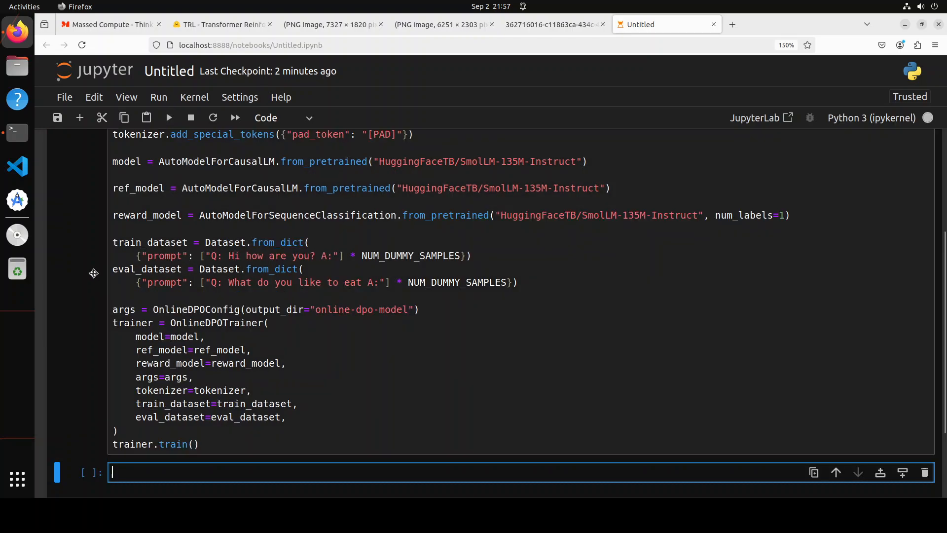
# Run the training cell and follow the progress until all 39 steps over 3 epochs complete.
pyautogui.scroll(-3)
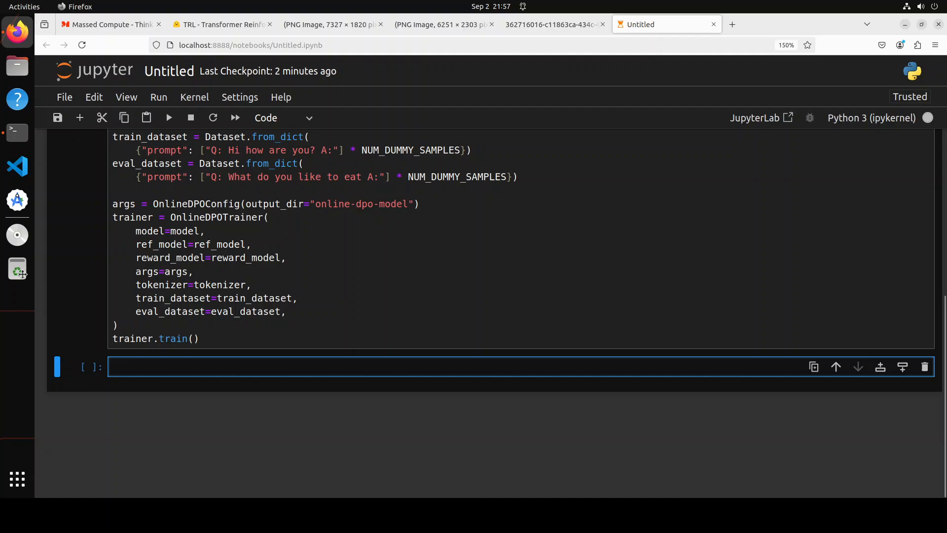
pyautogui.moveTo(16, 132)
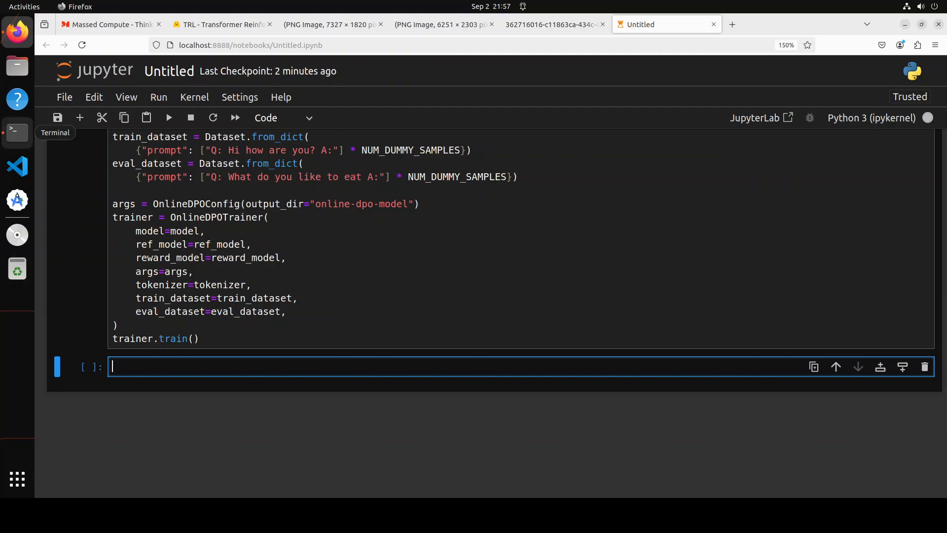
pyautogui.click(168, 118)
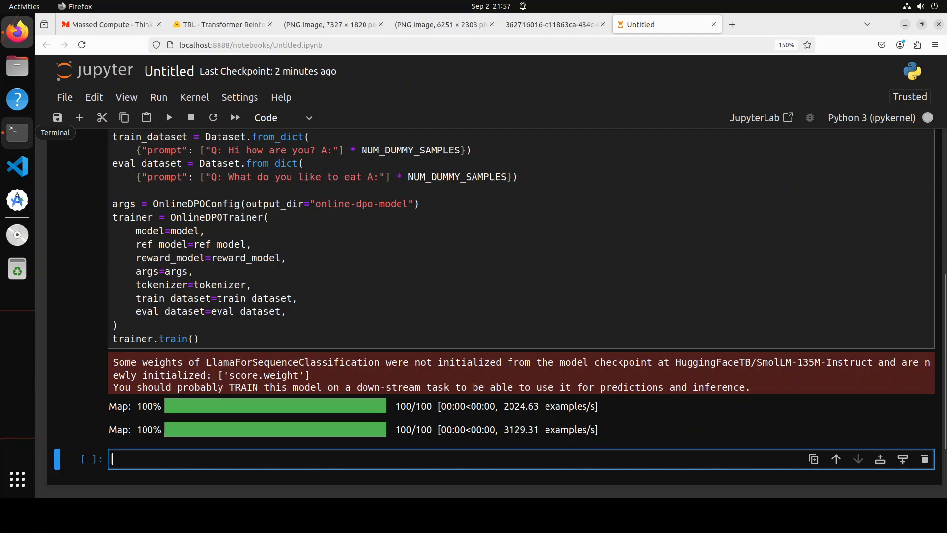
pyautogui.scroll(-3)
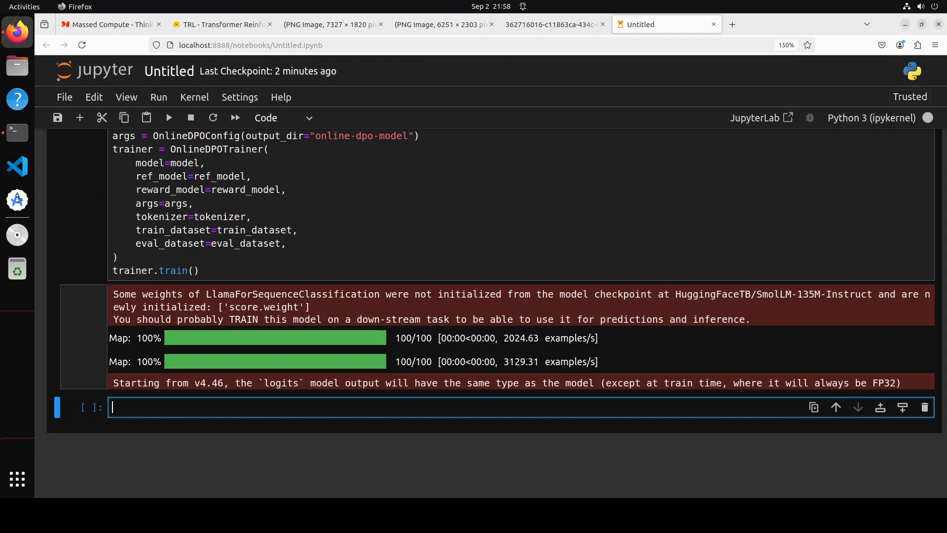
pyautogui.scroll(-3)
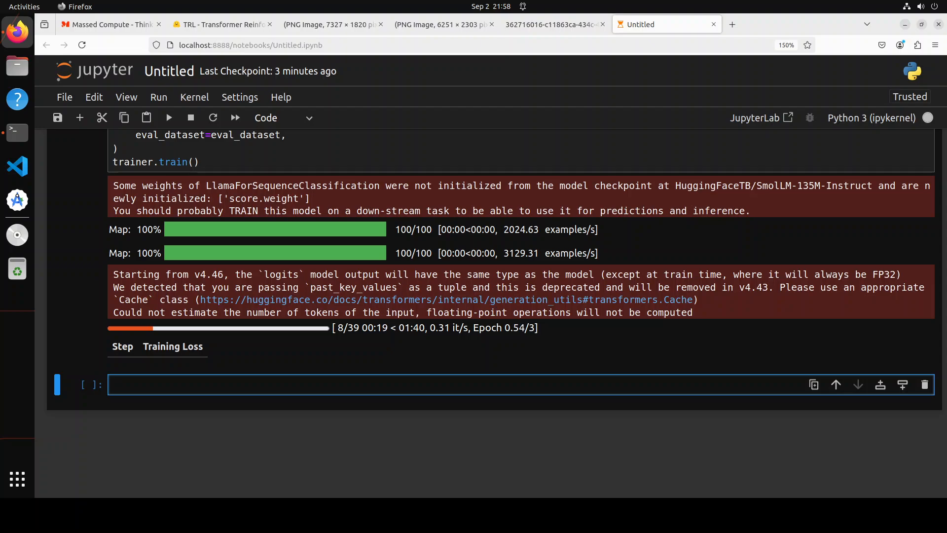
pyautogui.click(424, 385)
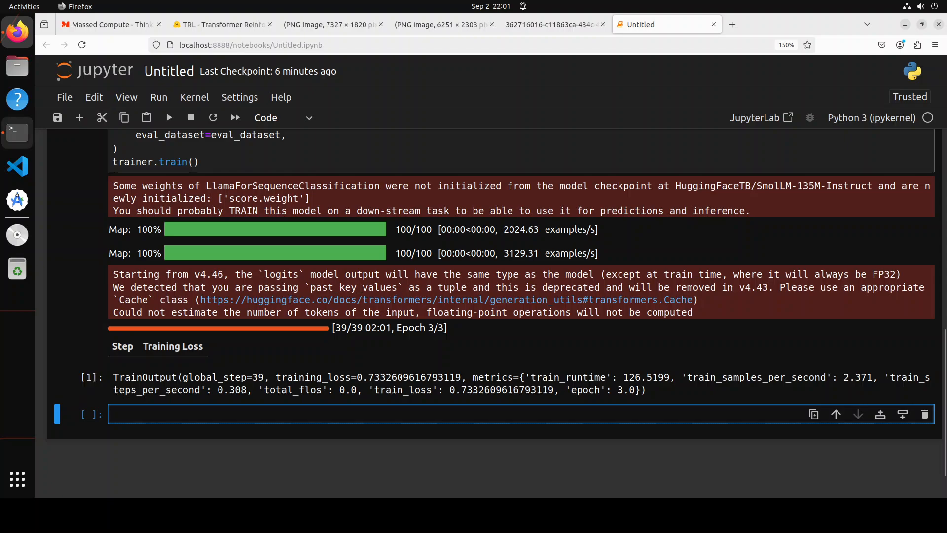
# Open a second terminal window and leave the conda environment with conda deactivate.
pyautogui.click(17, 132)
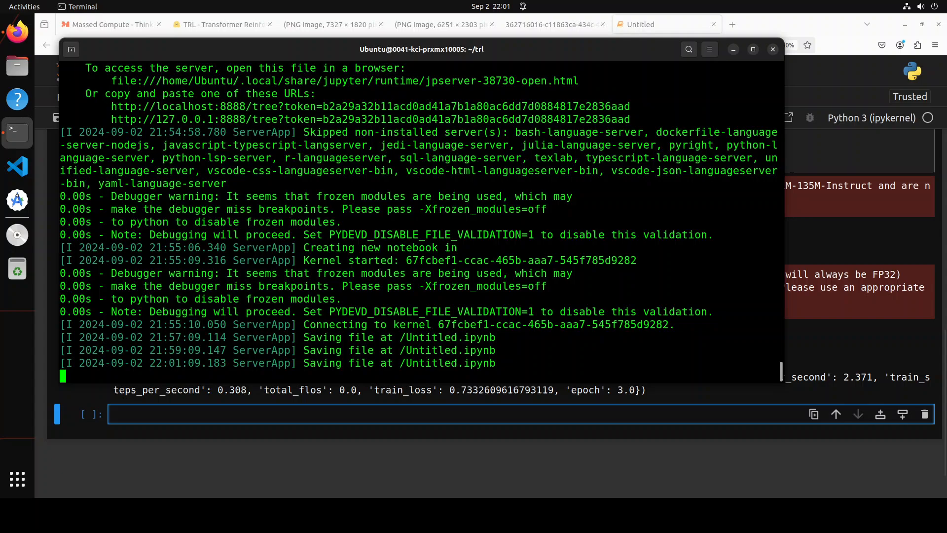
pyautogui.rightClick(16, 132)
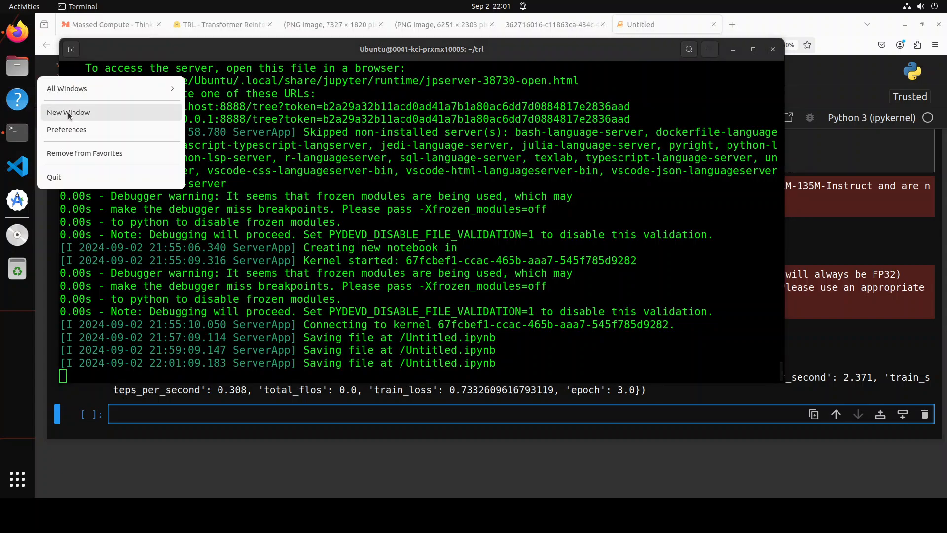
pyautogui.click(68, 112)
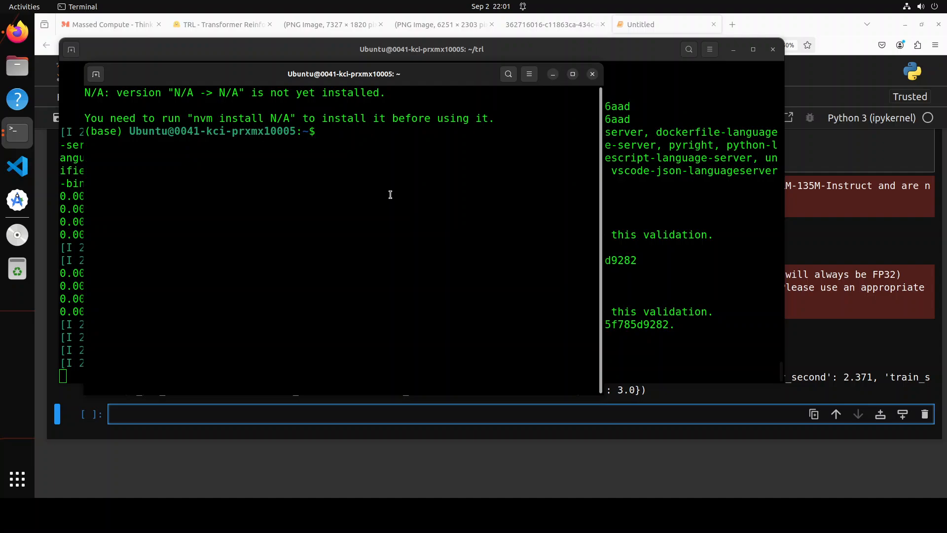
pyautogui.write('conda')
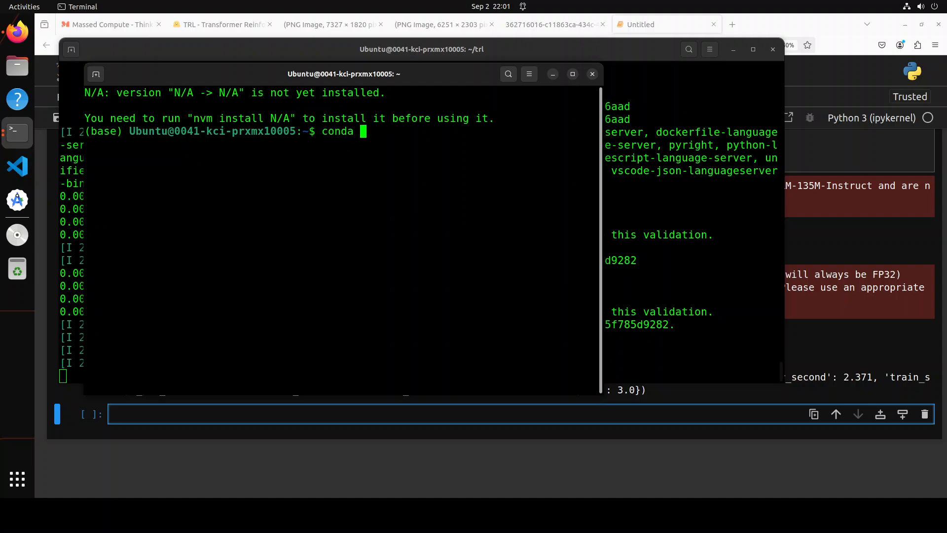
pyautogui.write('deactivate')
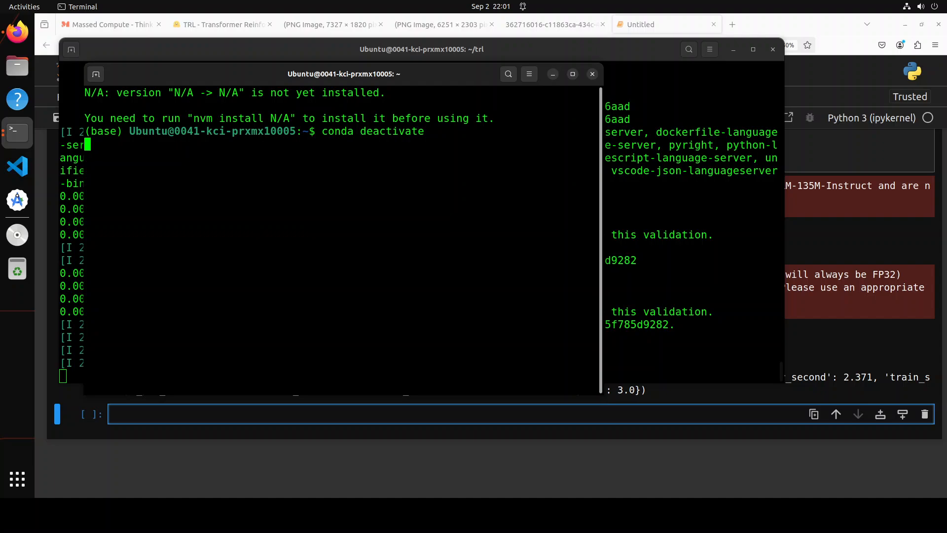
pyautogui.press('Return')
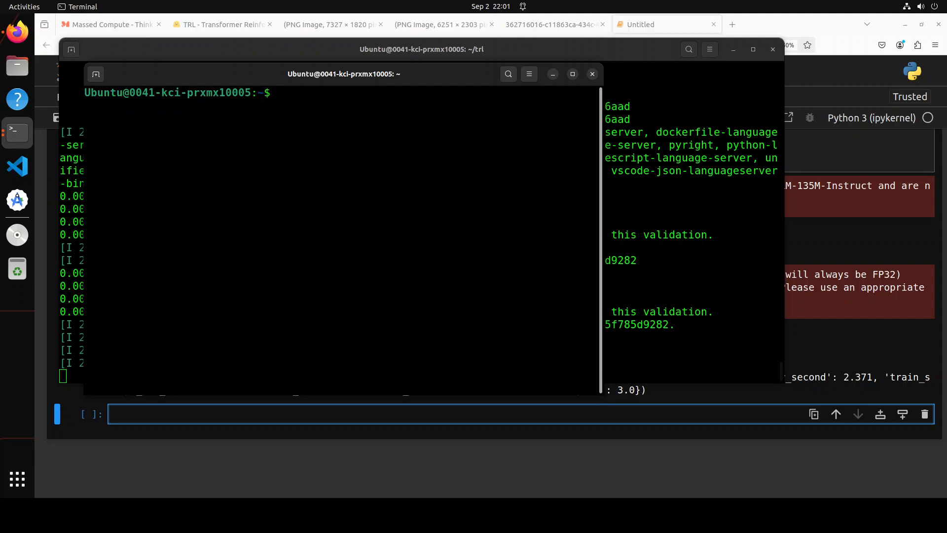
# Navigate into trl/online-dpo-model/checkpoint-39 and list the saved model files.
pyautogui.write('cd trl')
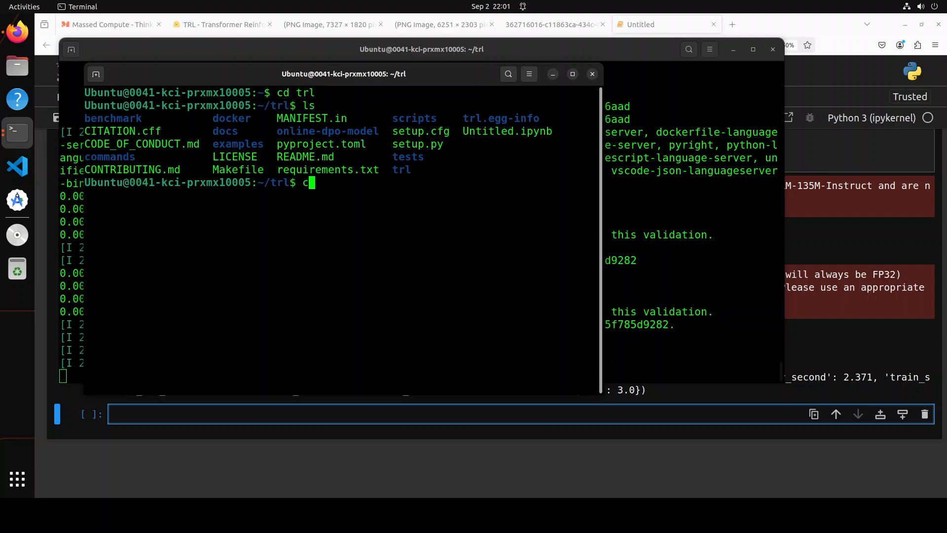
pyautogui.write('d online-dpo-model/')
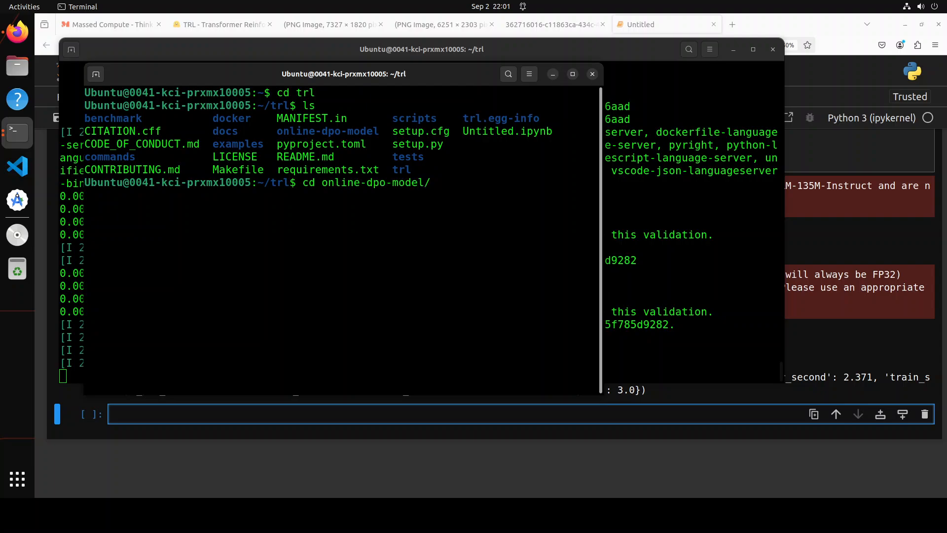
pyautogui.write('l')
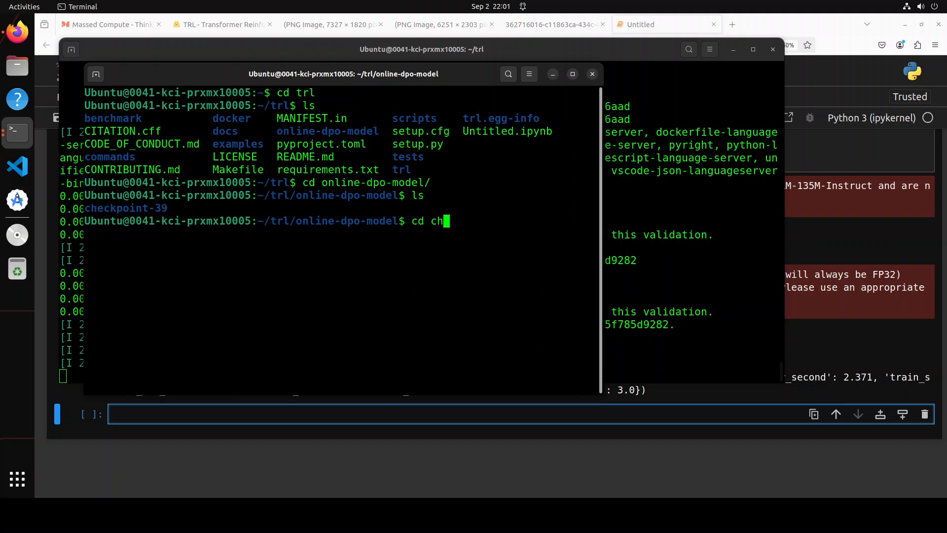
pyautogui.press('Return')
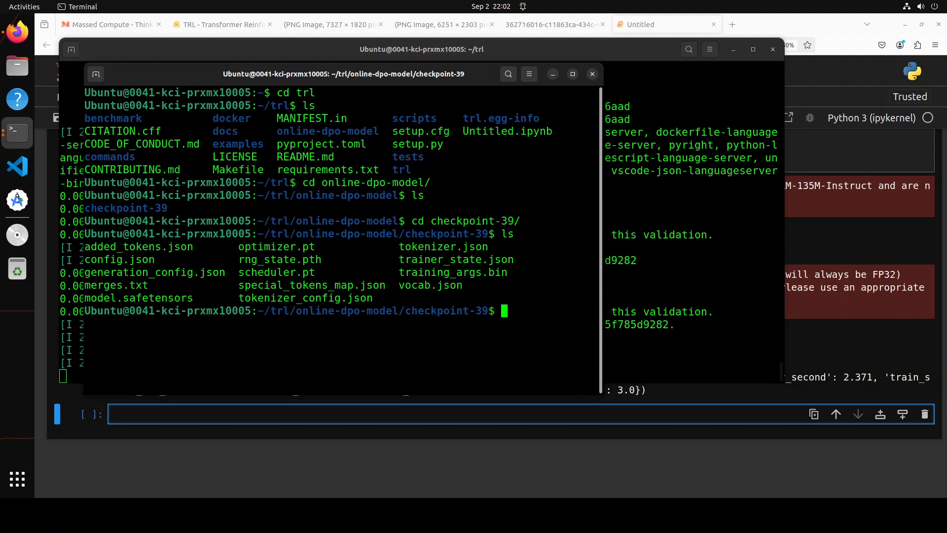
pyautogui.doubleClick(138, 298)
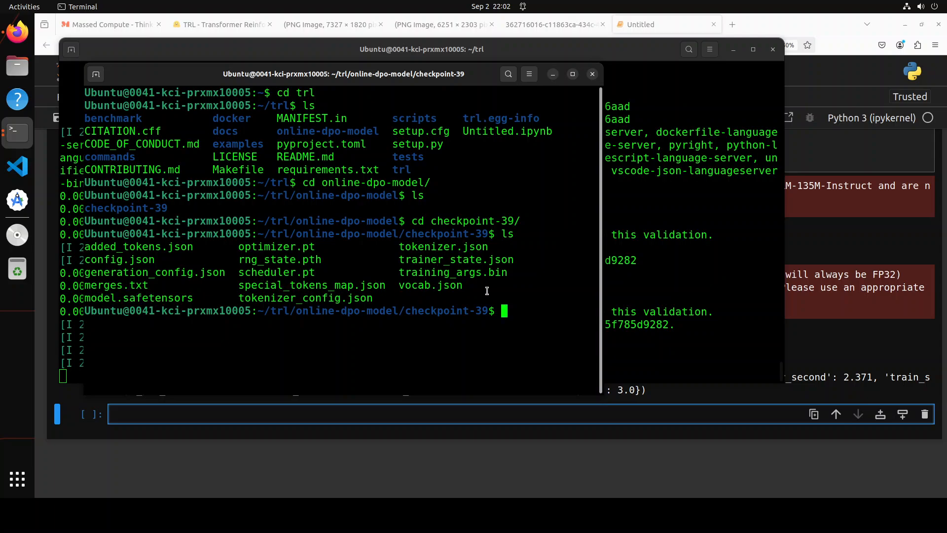
pyautogui.moveTo(513, 364)
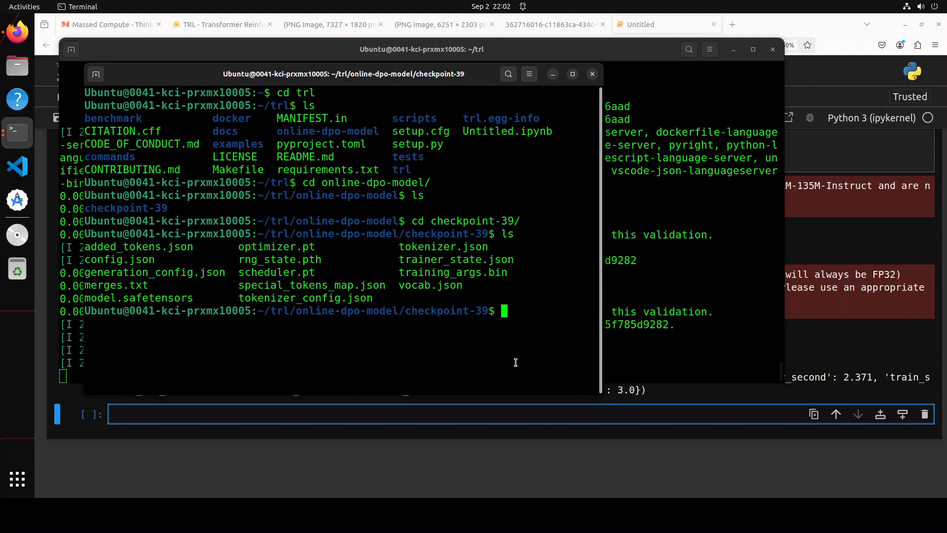
pyautogui.moveTo(829, 314)
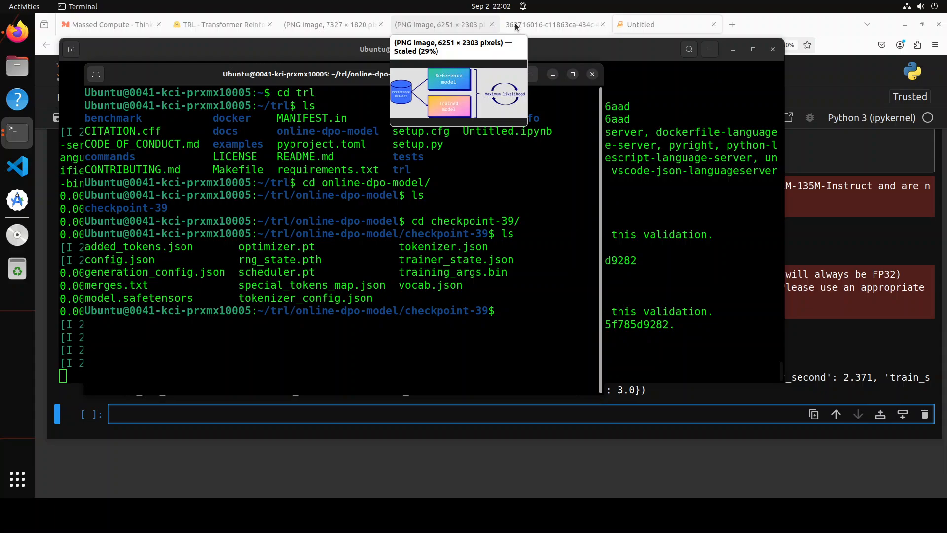
# Switch Firefox to the tab with the online AI feedback alignment diagram.
pyautogui.click(552, 24)
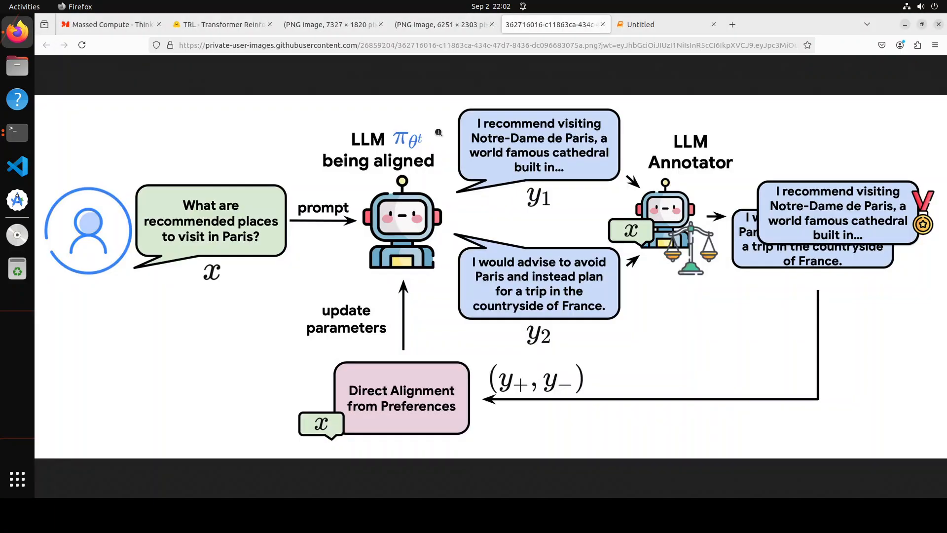
pyautogui.moveTo(440, 87)
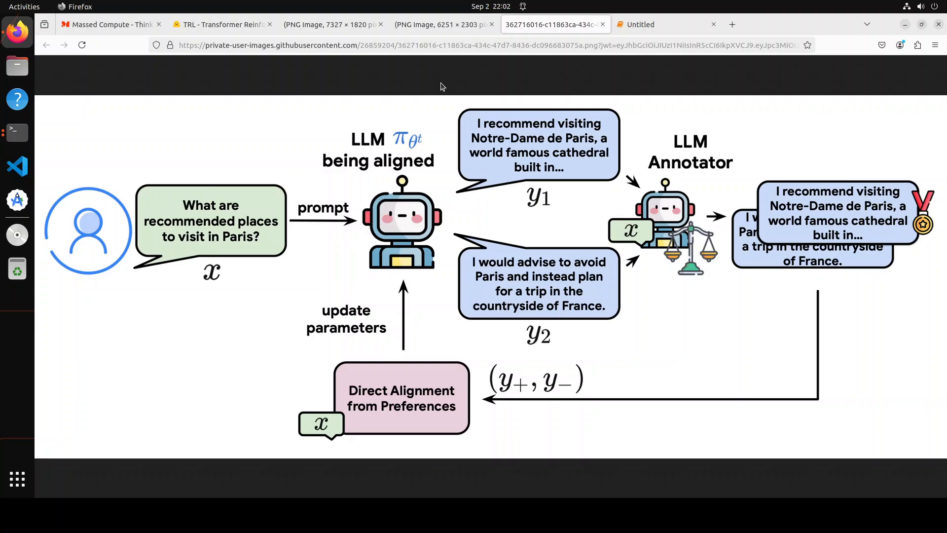